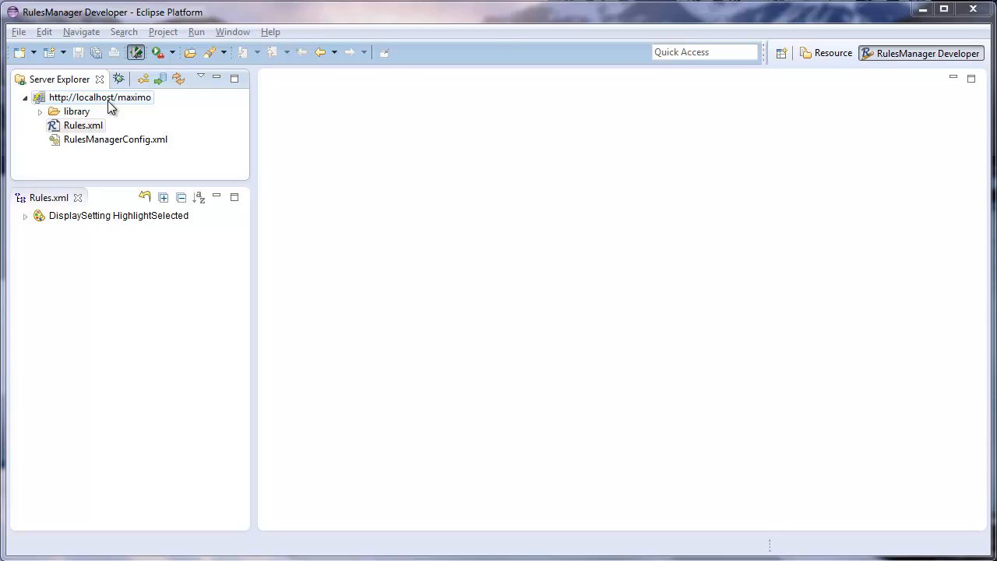
# Step: Bring up the context menu on the Rules.xml rule set to reach New > Record Rule
pyautogui.rightClick(100, 97)
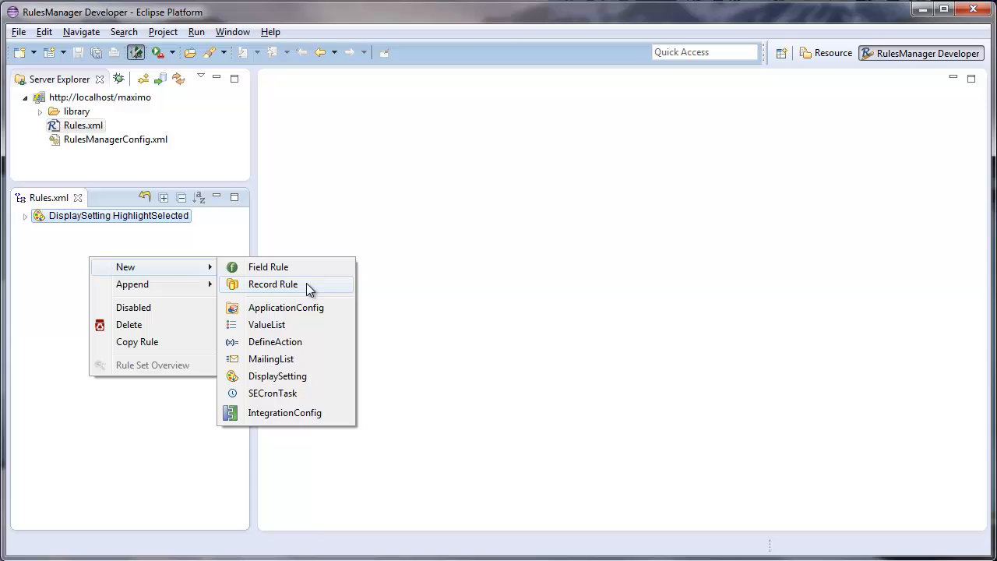
pyautogui.moveTo(315, 290)
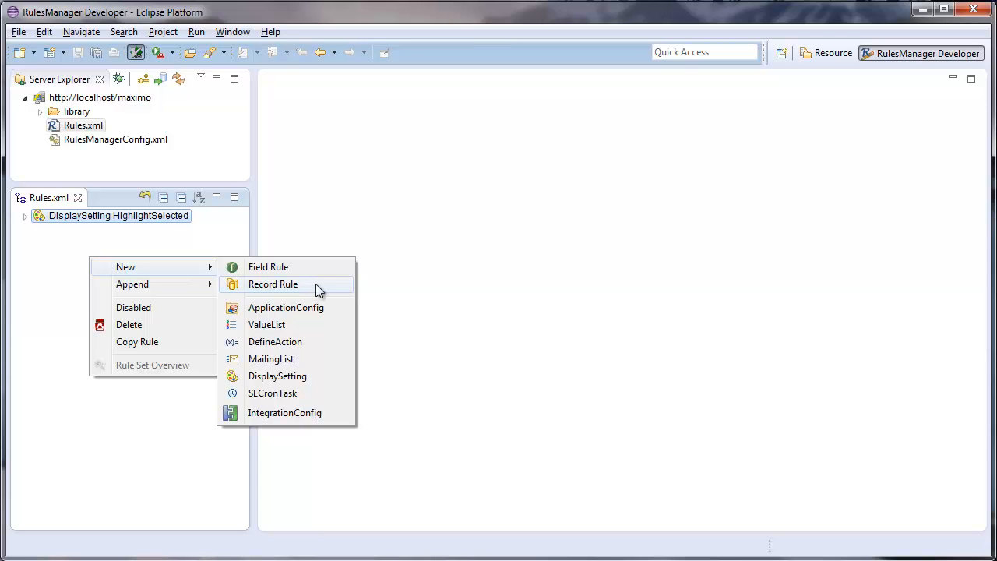
# Step: Create a record rule on object WORKORDER, application WOTRACK, event FocusOrder, and finish the wizard
pyautogui.click(273, 284)
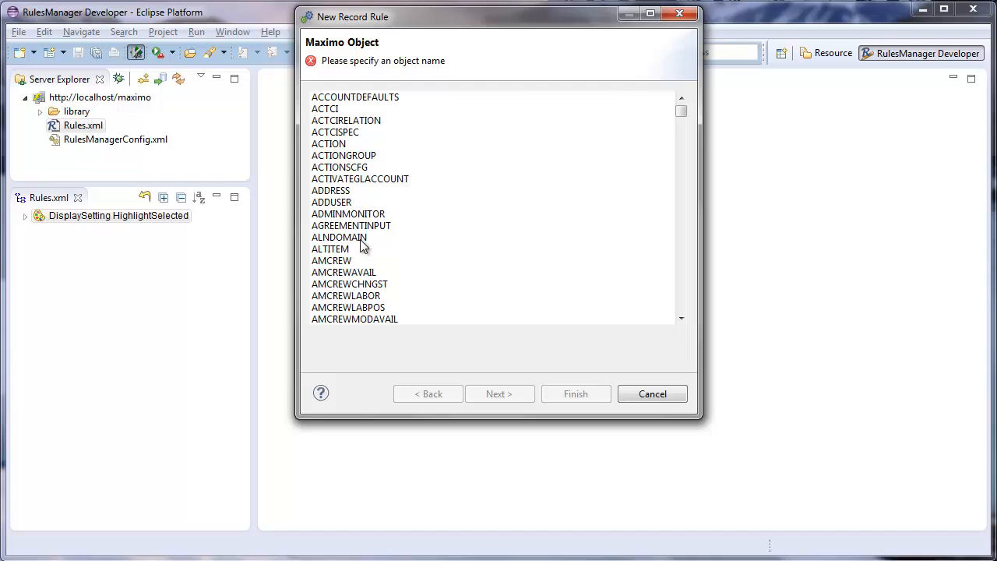
pyautogui.click(339, 237)
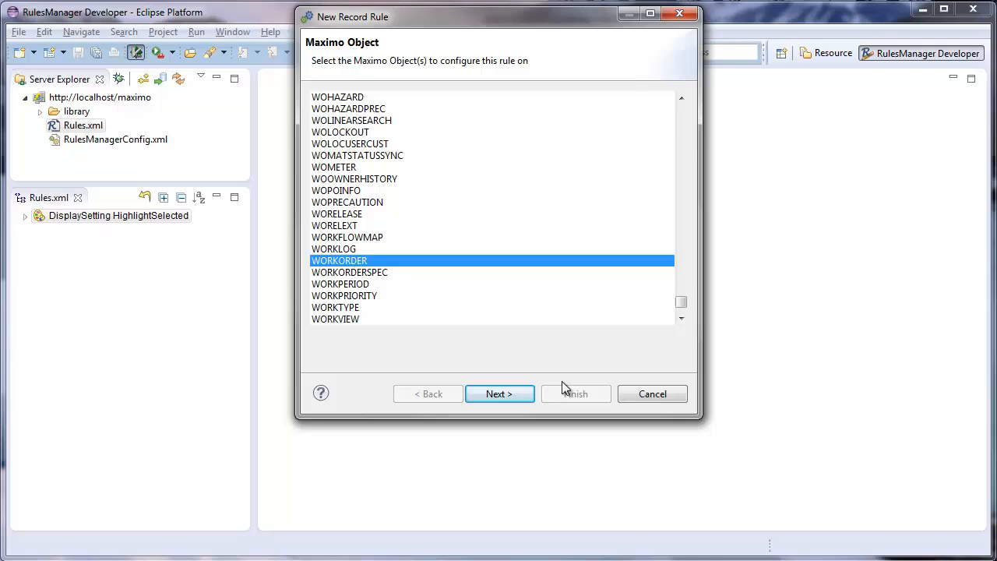
pyautogui.click(499, 393)
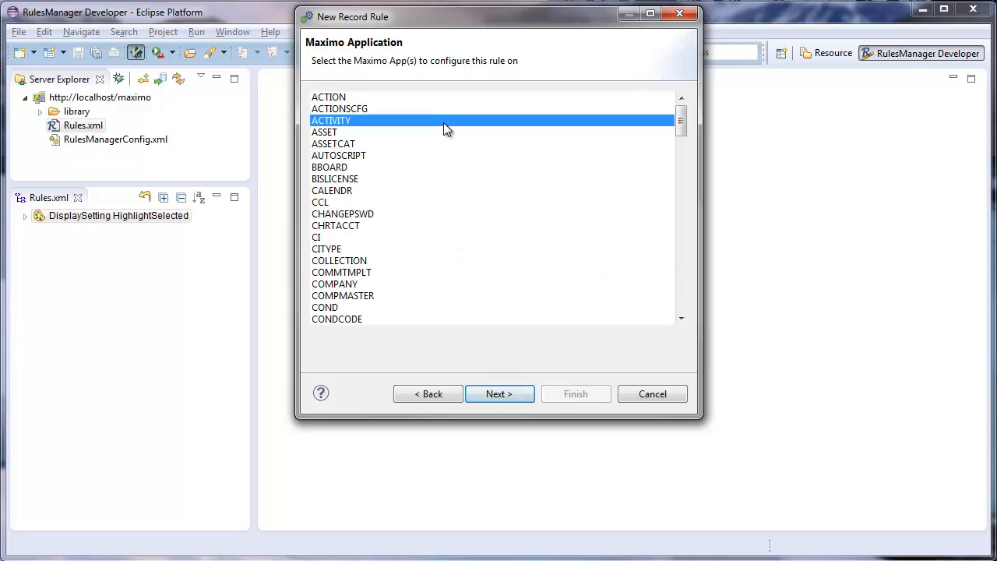
pyautogui.scroll(-3)
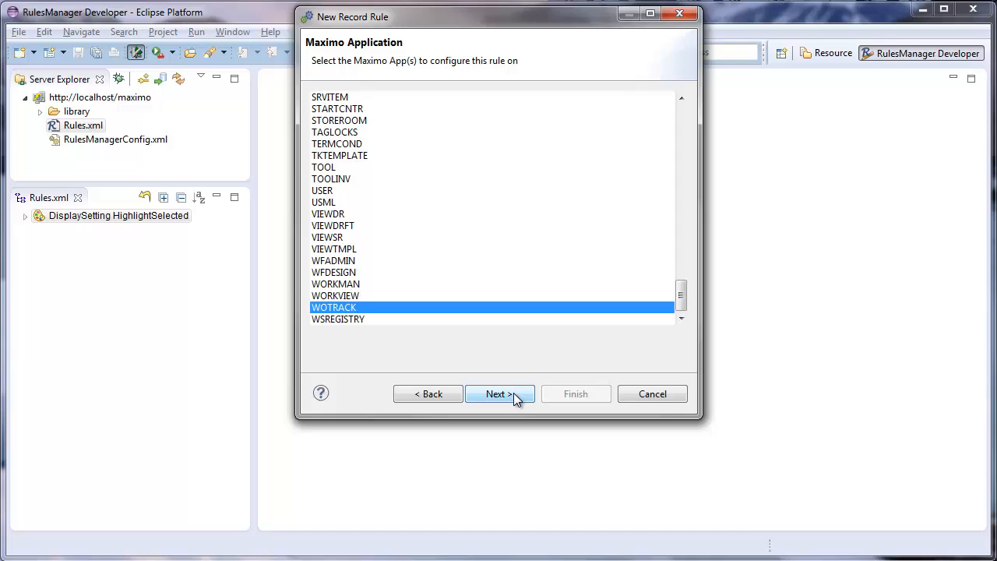
pyautogui.click(498, 393)
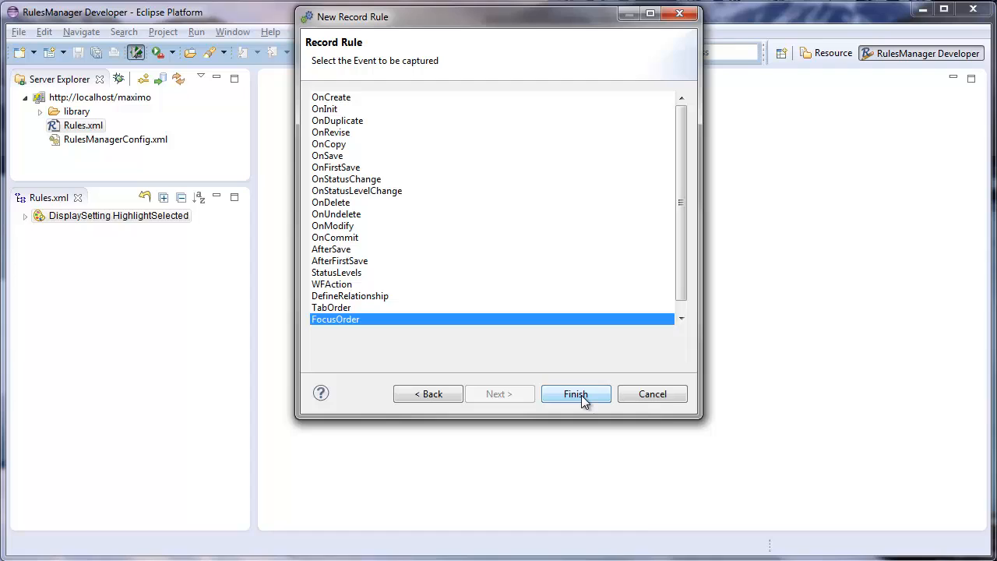
pyautogui.click(576, 394)
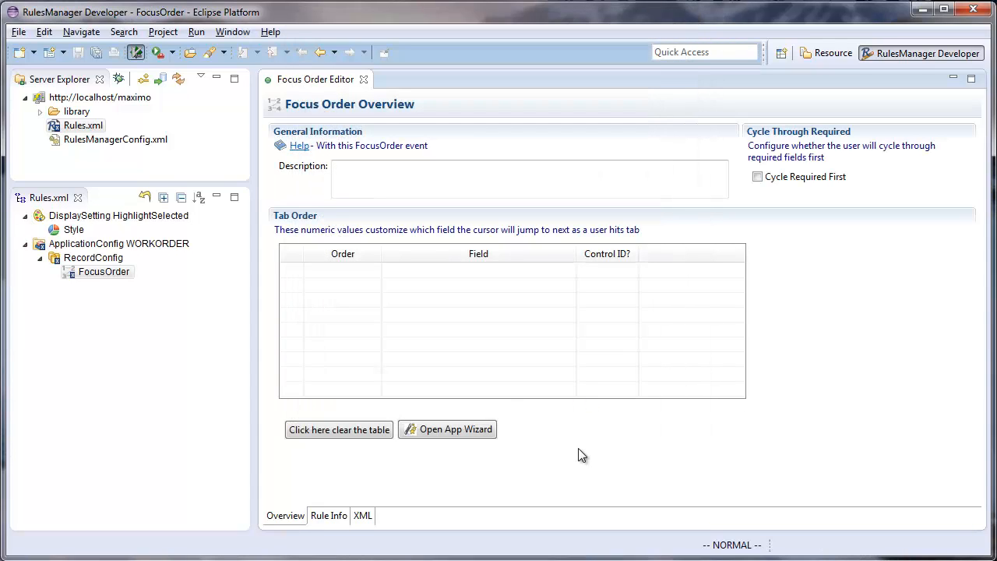
# Step: Enter the description "Configures the order which fields are focused" for the FocusOrder rule
pyautogui.write('Configures the or')
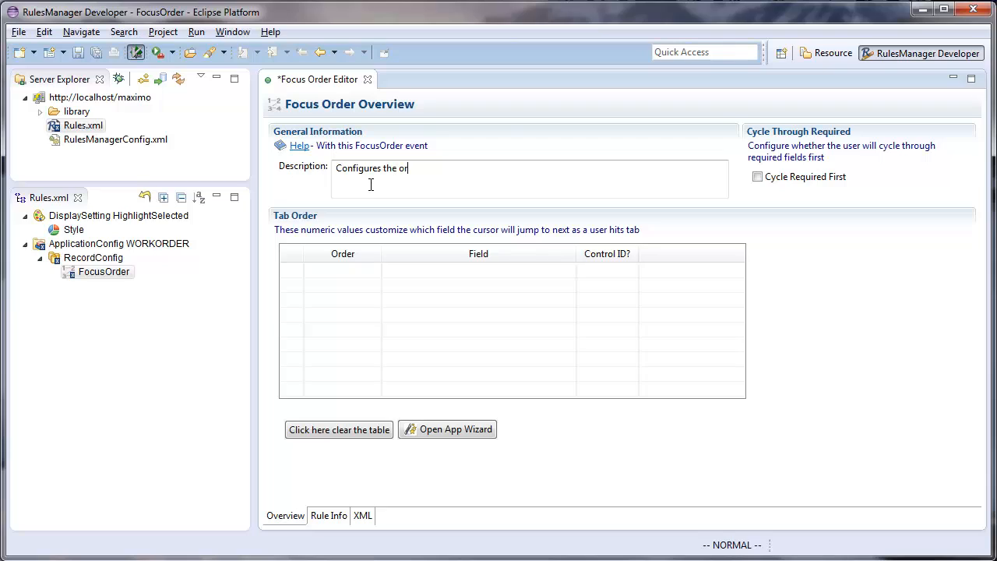
pyautogui.write('der')
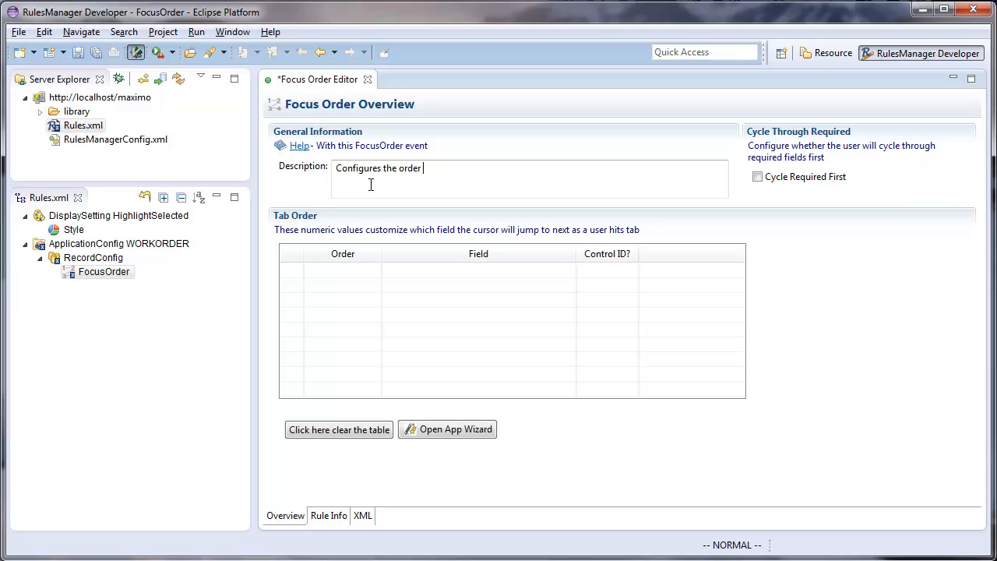
pyautogui.write('which')
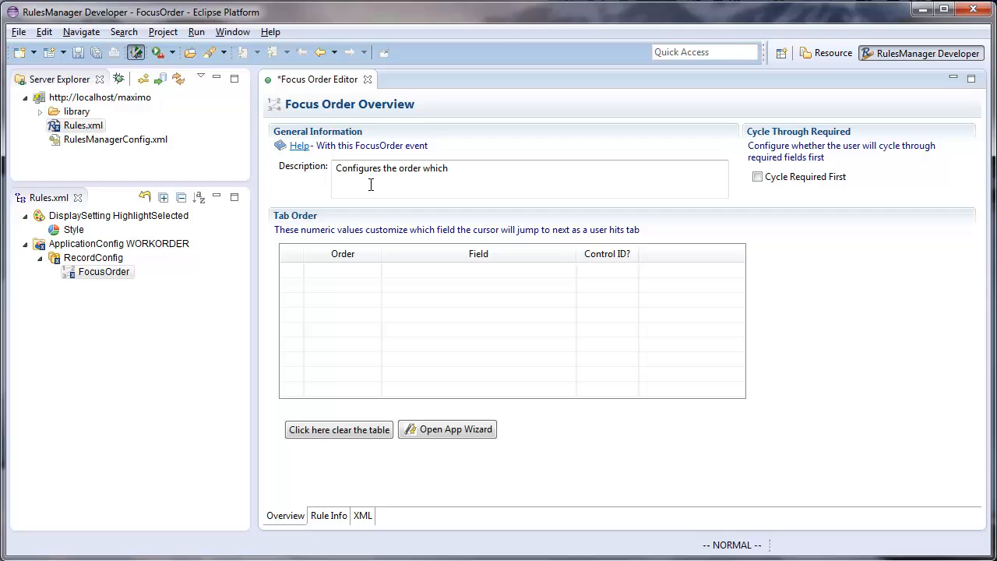
pyautogui.write('fields are focused')
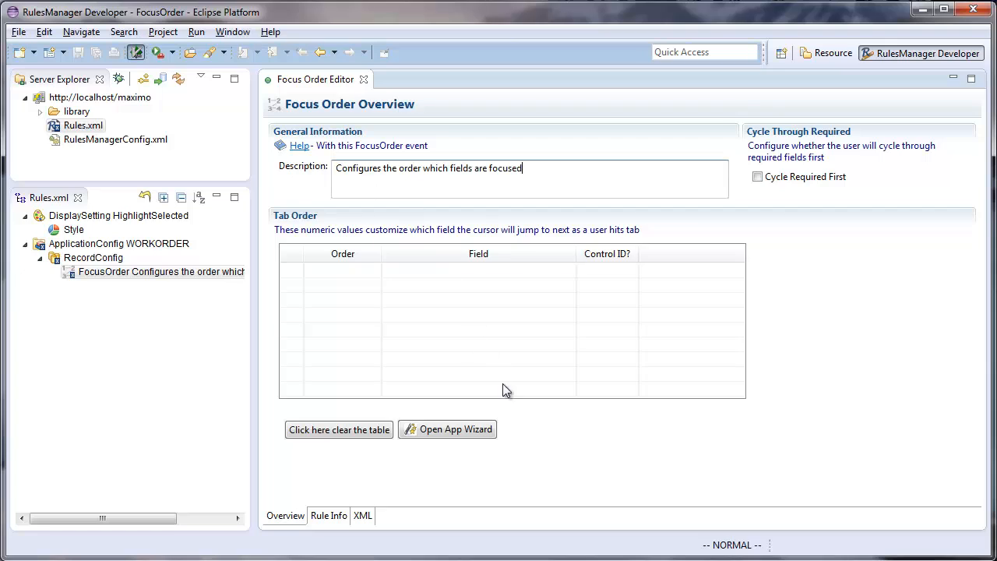
pyautogui.moveTo(454, 430)
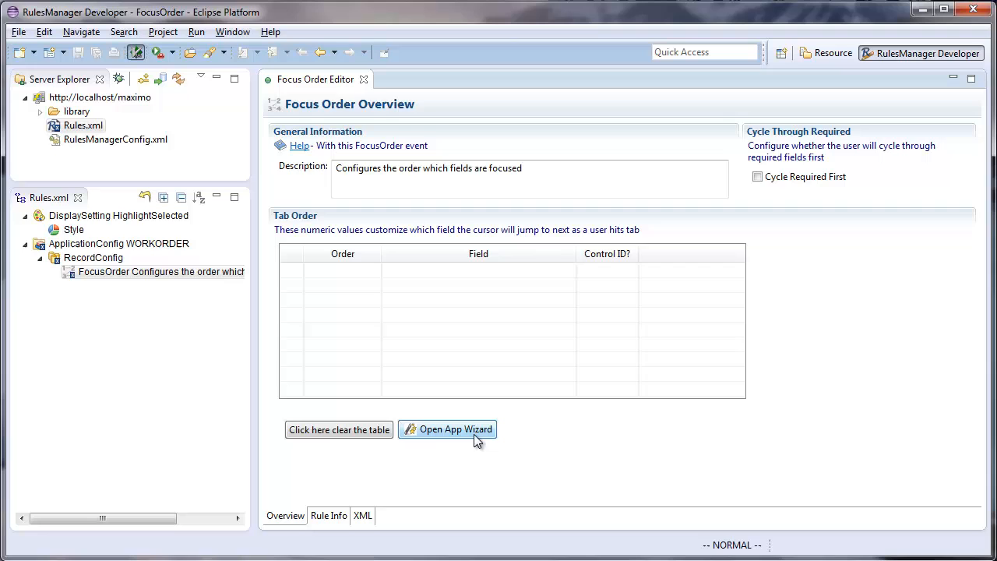
# Step: In the Open App Wizard pick Priority, Work Type, Failure Class, Problem Code, Location, Asset as fields 1–6 and accept
pyautogui.click(454, 429)
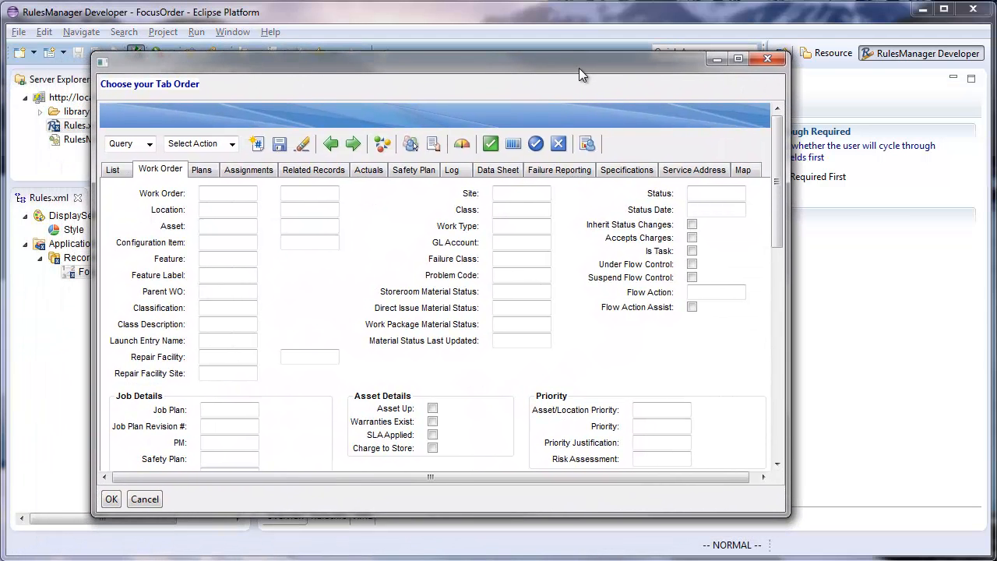
pyautogui.moveTo(321, 278)
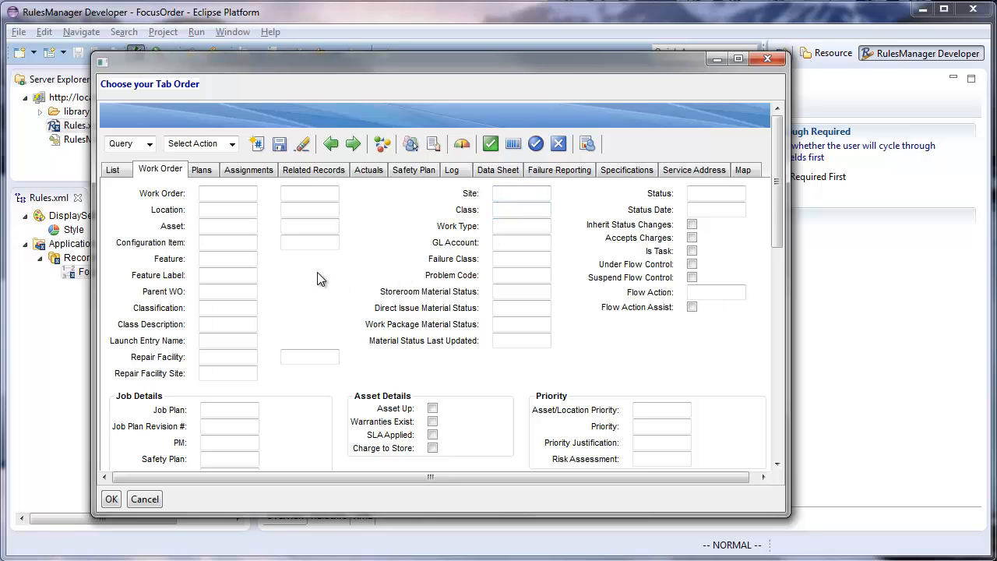
pyautogui.moveTo(319, 271)
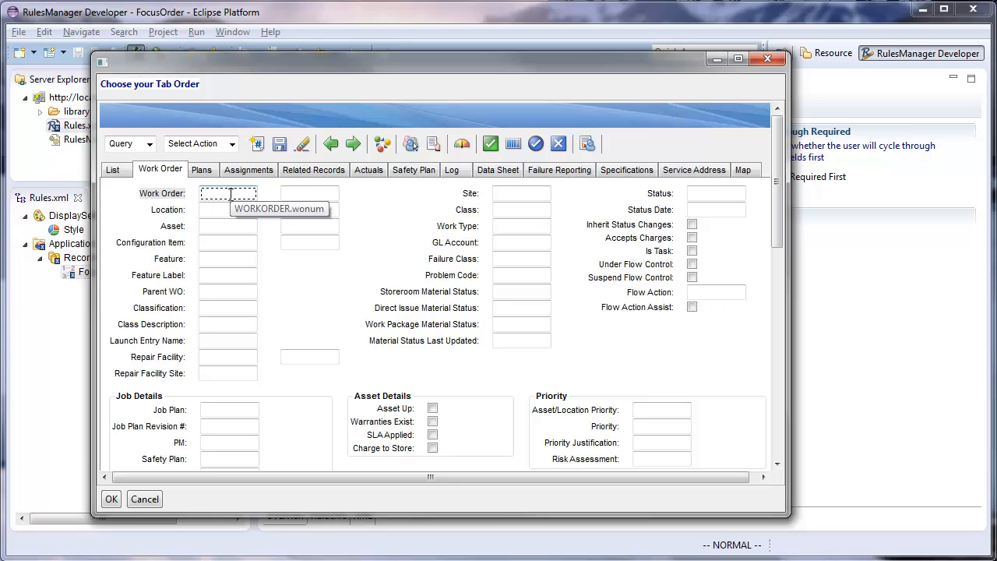
pyautogui.moveTo(647, 391)
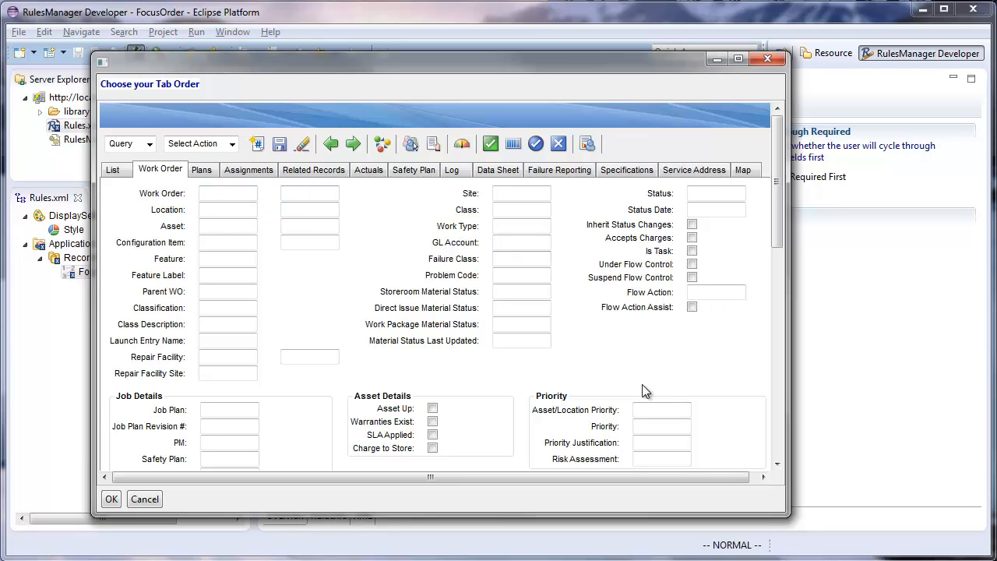
pyautogui.click(662, 426)
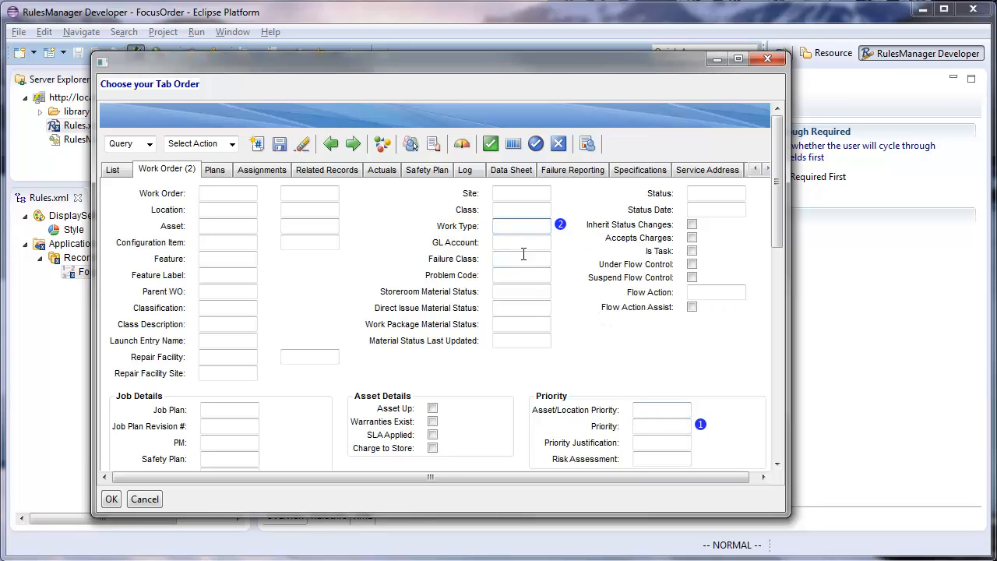
pyautogui.click(521, 275)
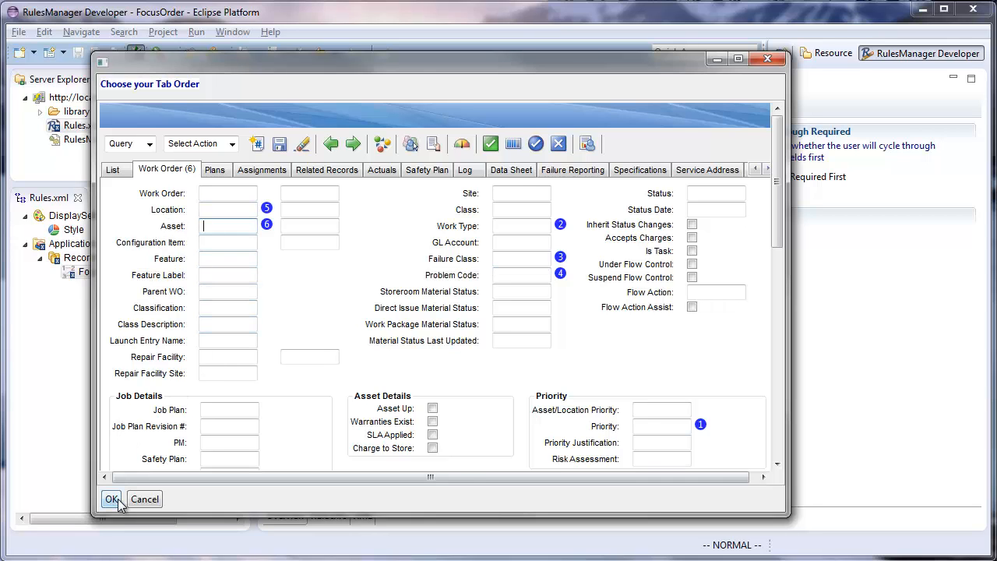
pyautogui.click(111, 498)
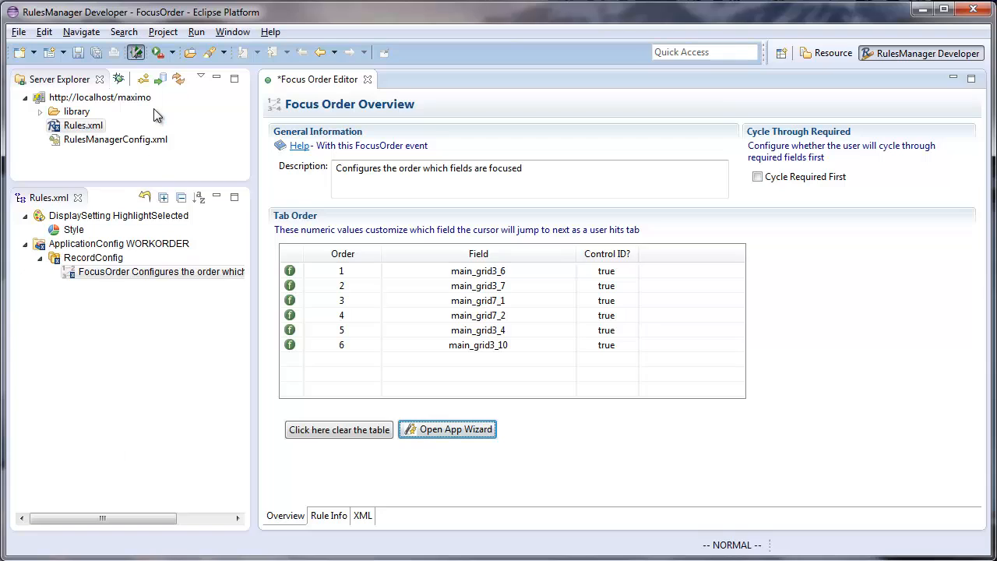
pyautogui.moveTo(475, 249)
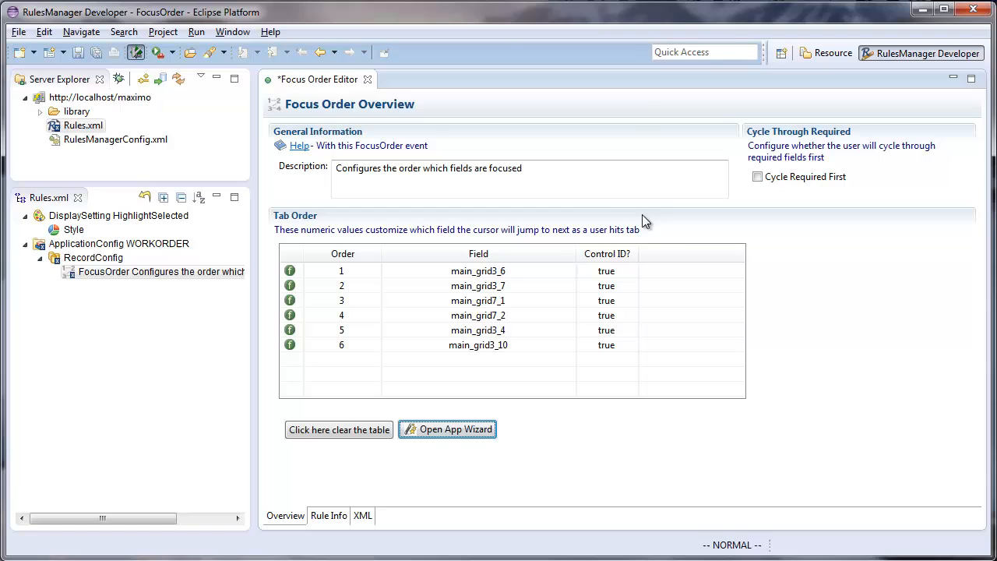
pyautogui.moveTo(301, 226)
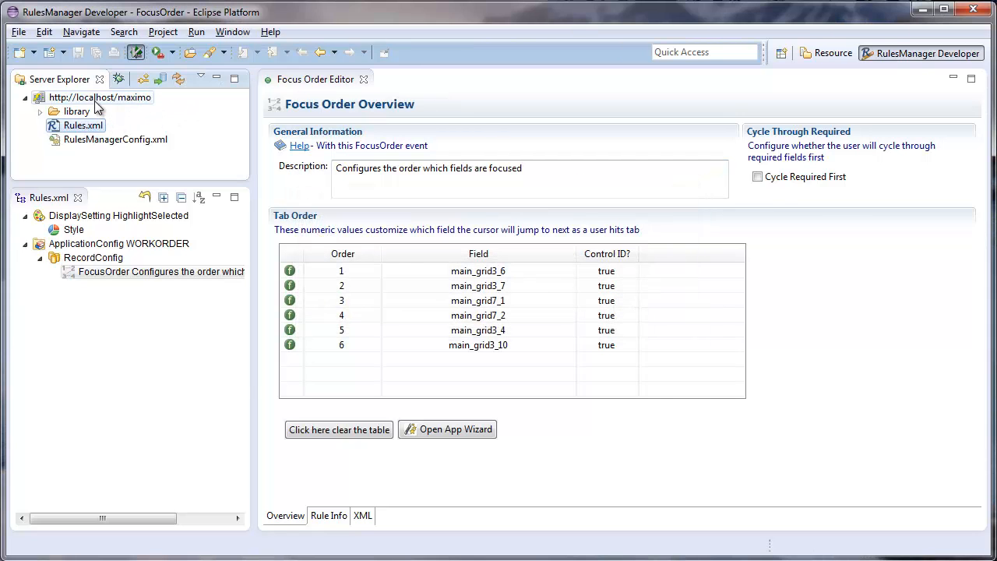
# Step: Launch the localhost/maximo server in the built-in Internet Browser
pyautogui.rightClick(100, 97)
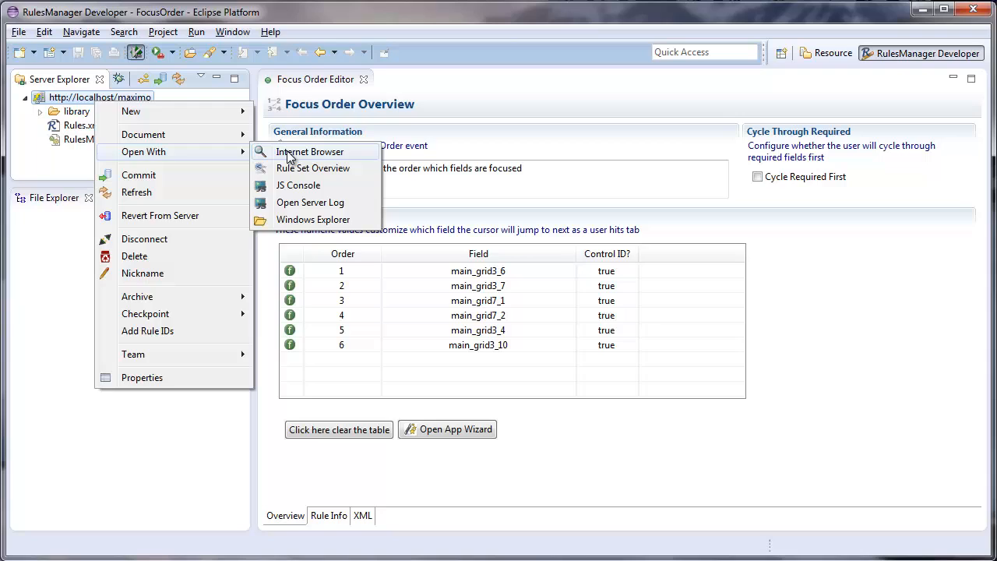
pyautogui.click(309, 151)
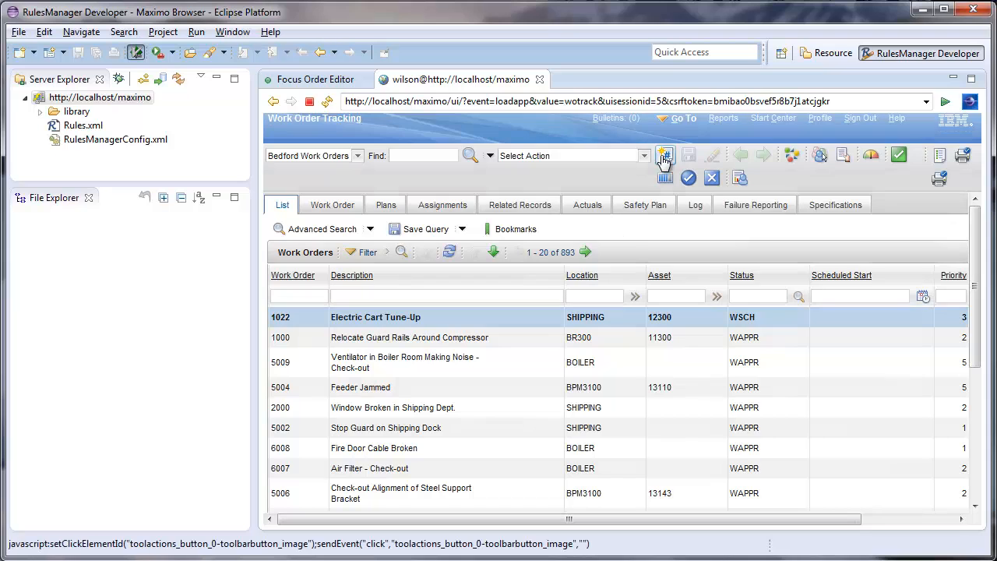
# Step: On a new work order enter Work Type EM, tab to Failure Class PRINTER, and pick Problem Code NOPRINT from the lookup
pyautogui.click(663, 155)
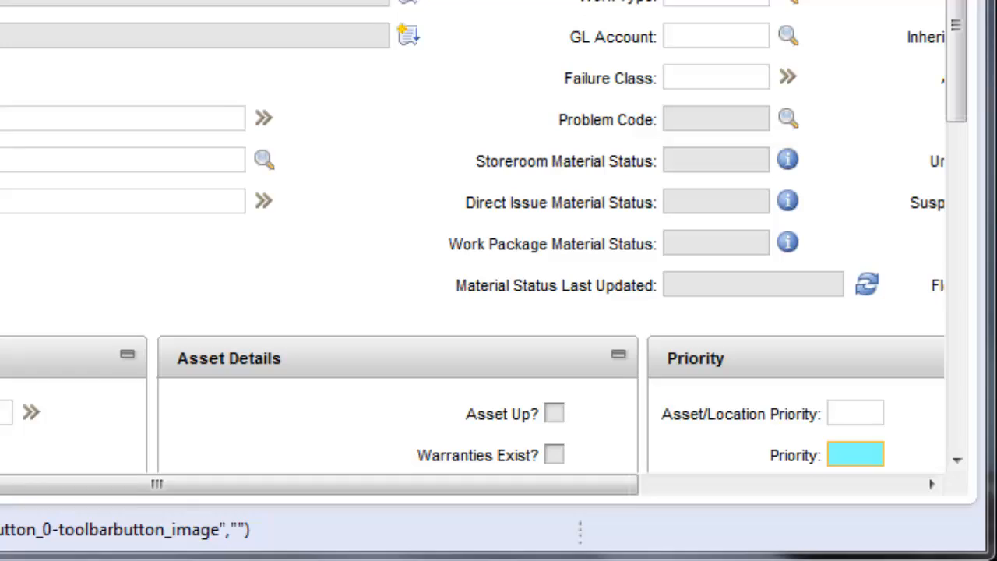
pyautogui.scroll(-3)
pyautogui.write('1')
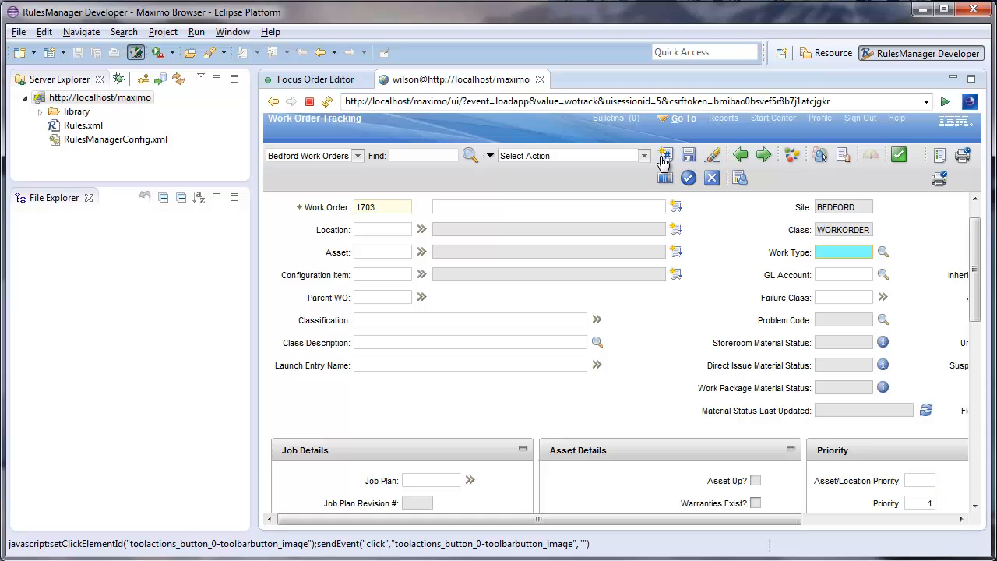
pyautogui.write('em')
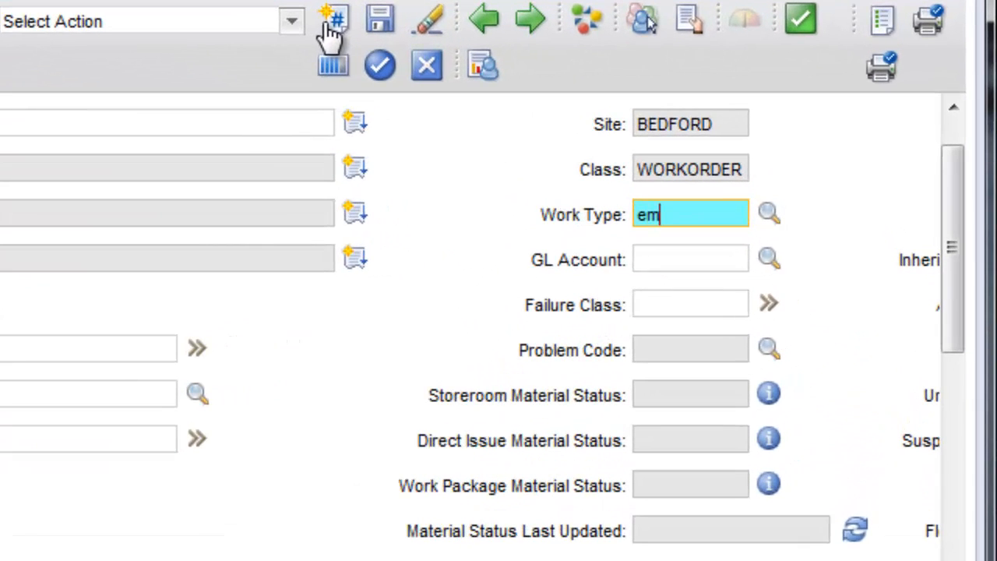
pyautogui.press('Tab')
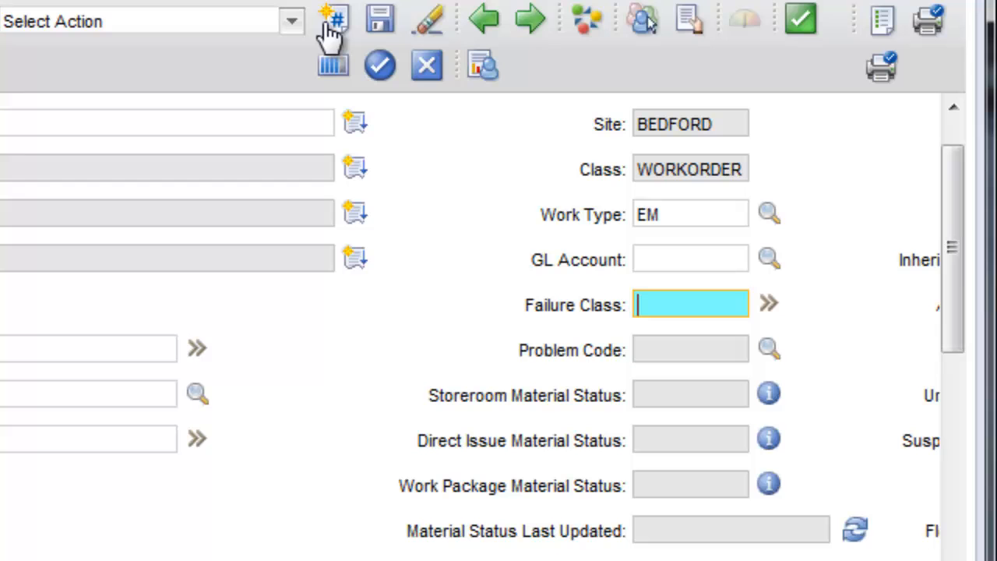
pyautogui.write('printer')
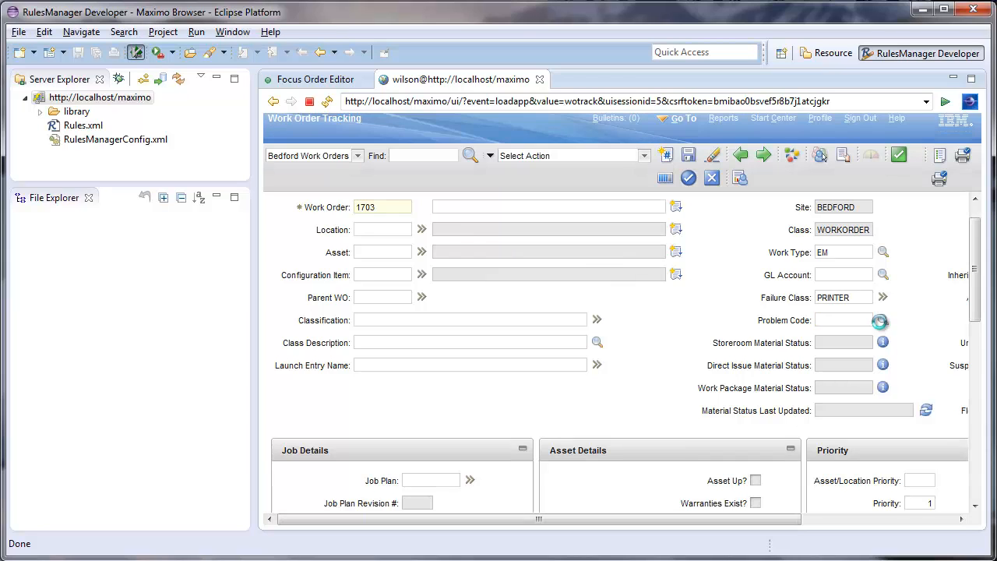
pyautogui.click(880, 320)
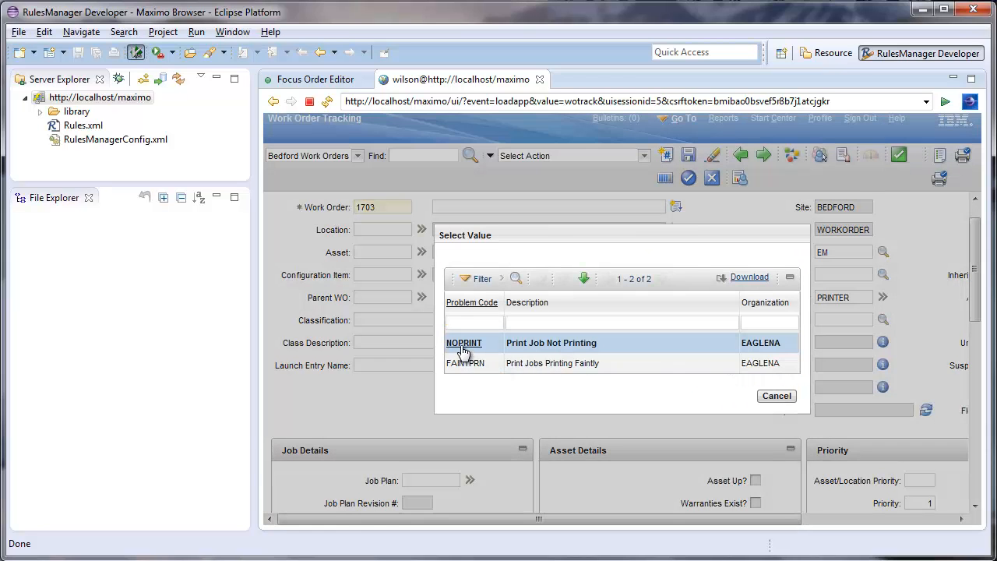
pyautogui.click(465, 343)
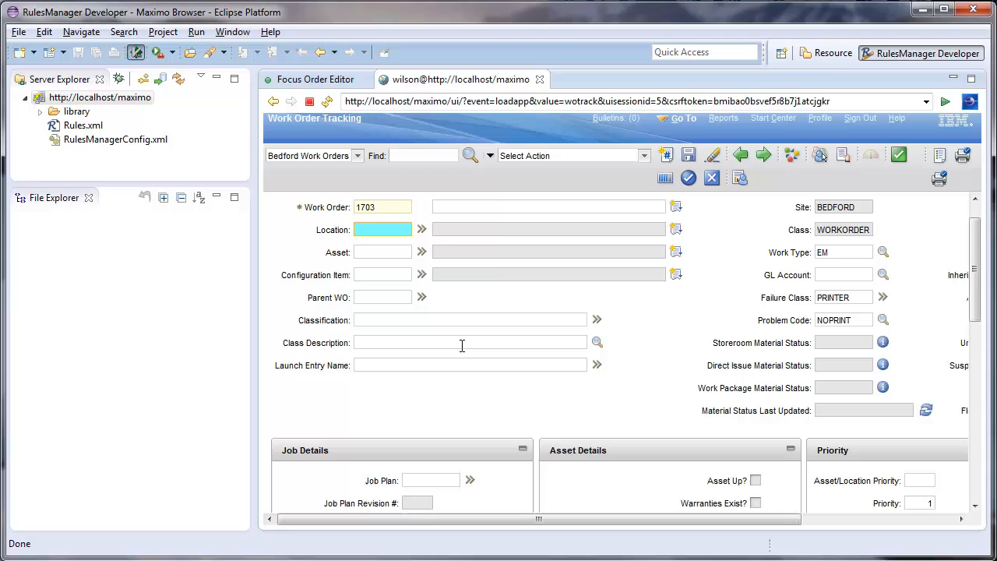
pyautogui.moveTo(629, 214)
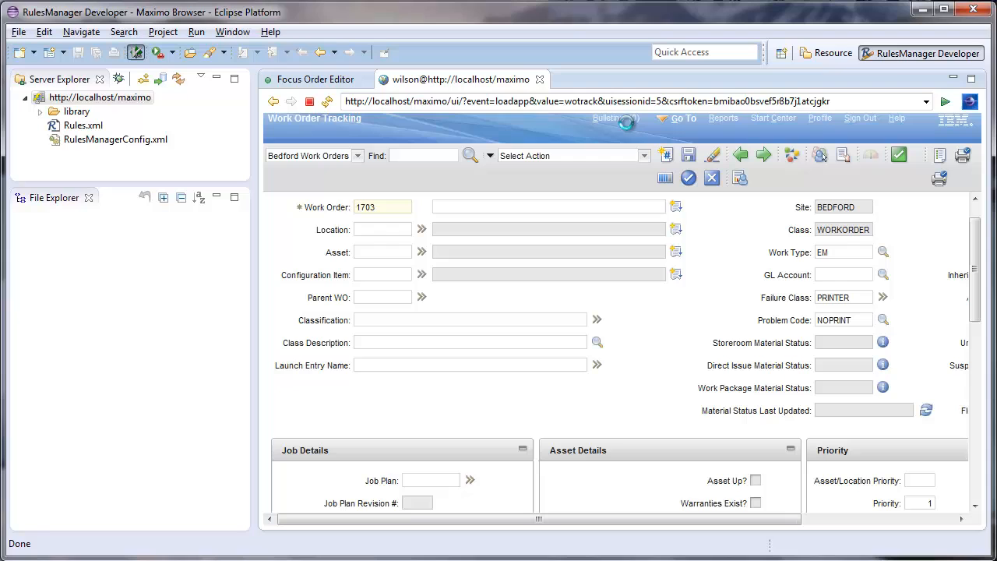
pyautogui.moveTo(540, 82)
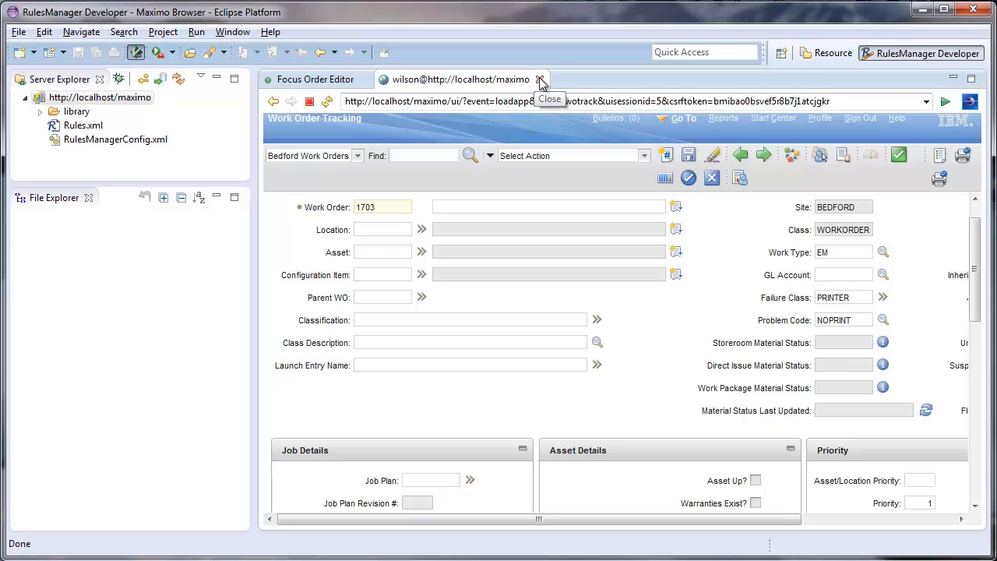
# Step: Close the Maximo Work Order Tracking browser page
pyautogui.click(542, 79)
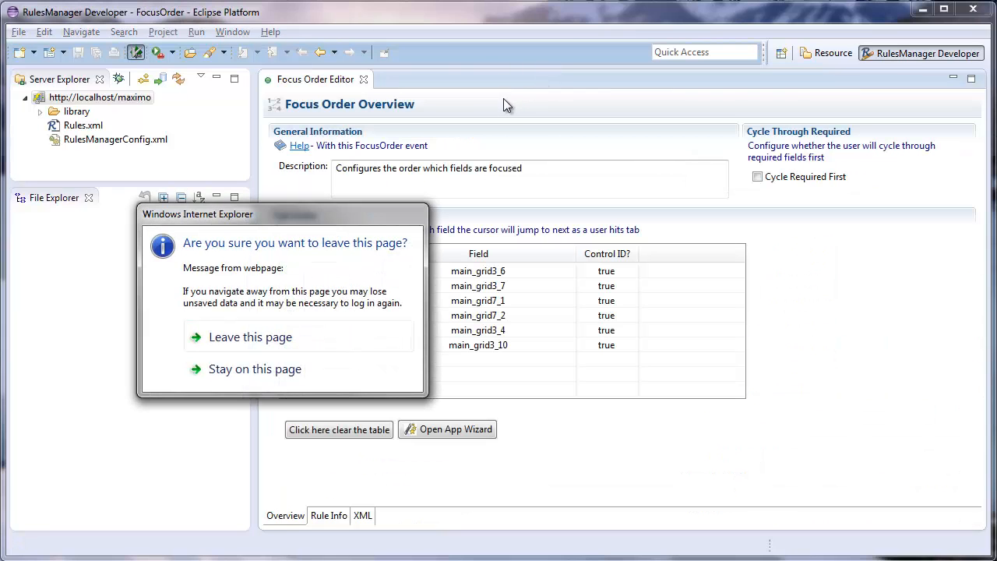